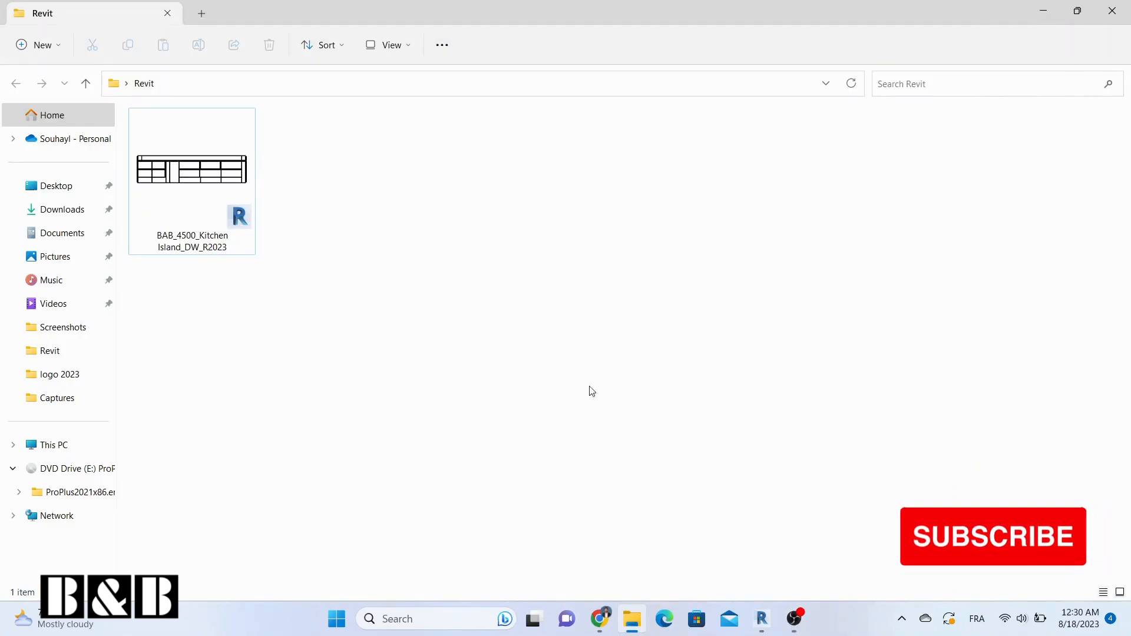
Step: Bring Revit 2020 forward from the taskbar and open the Models Open dialog
{"action": "left_click", "coordinate": [192, 170]}
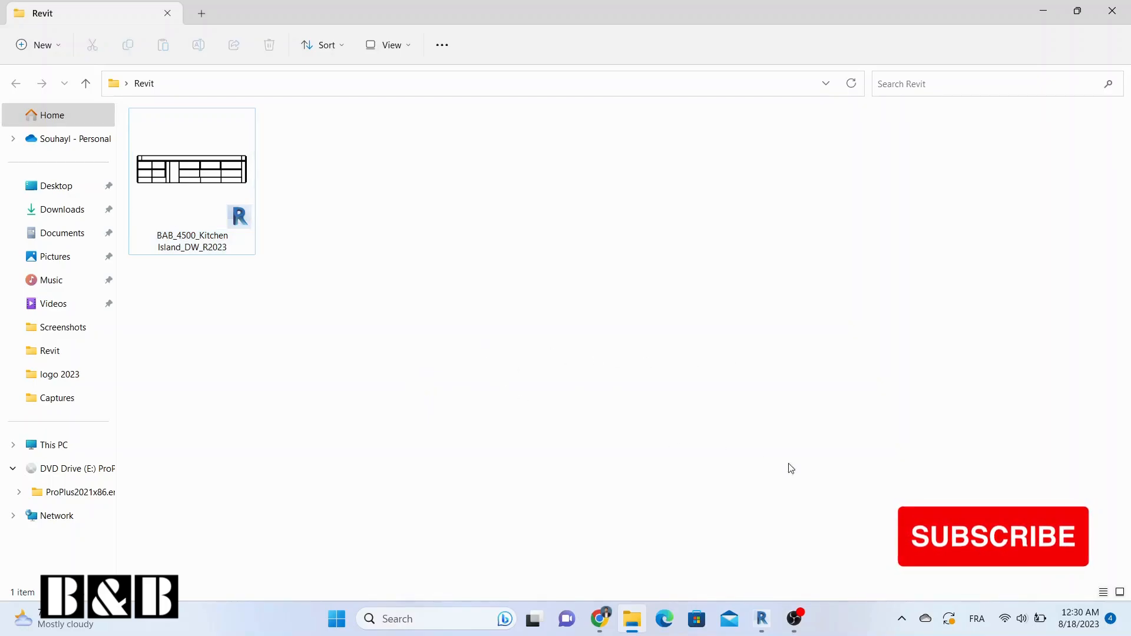
{"action": "left_click", "coordinate": [761, 620]}
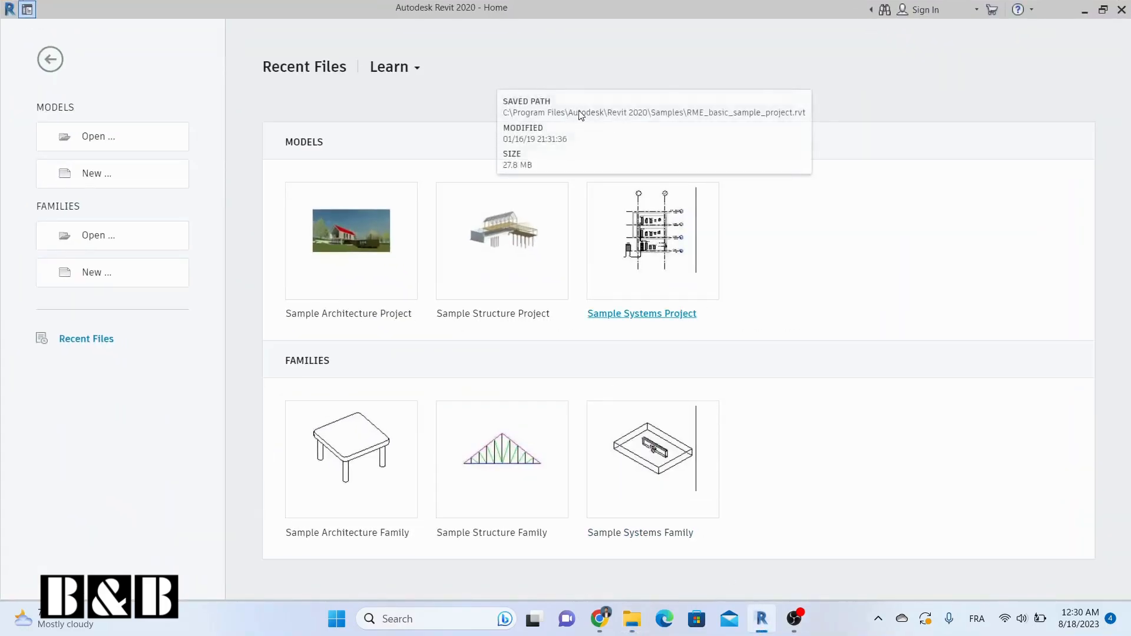
{"action": "mouse_move", "coordinate": [97, 136]}
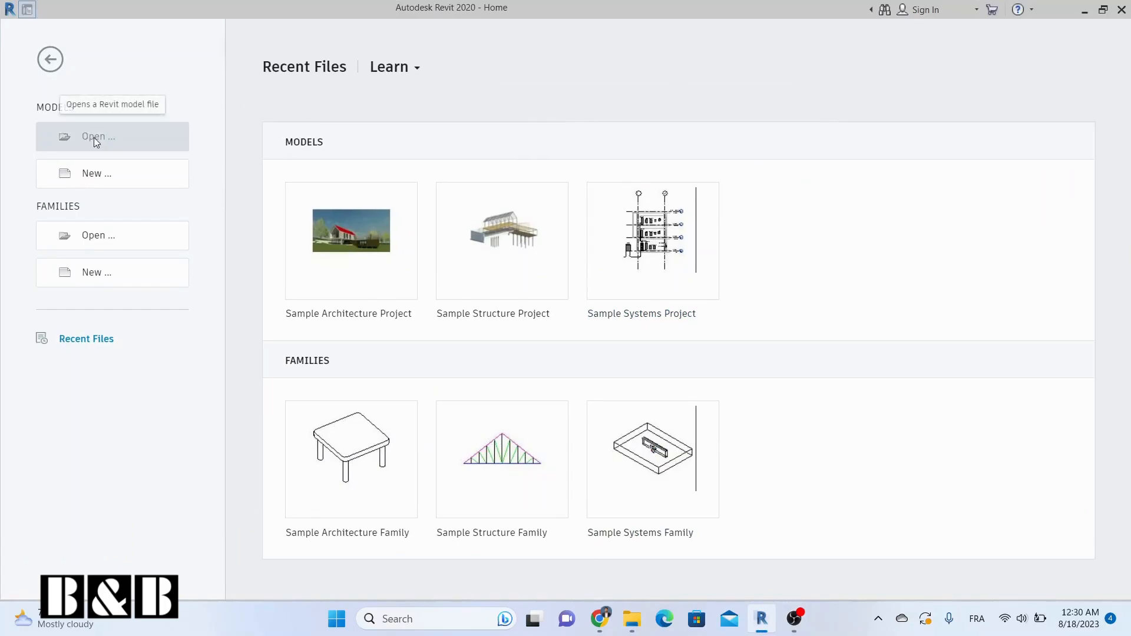
{"action": "left_click", "coordinate": [99, 137]}
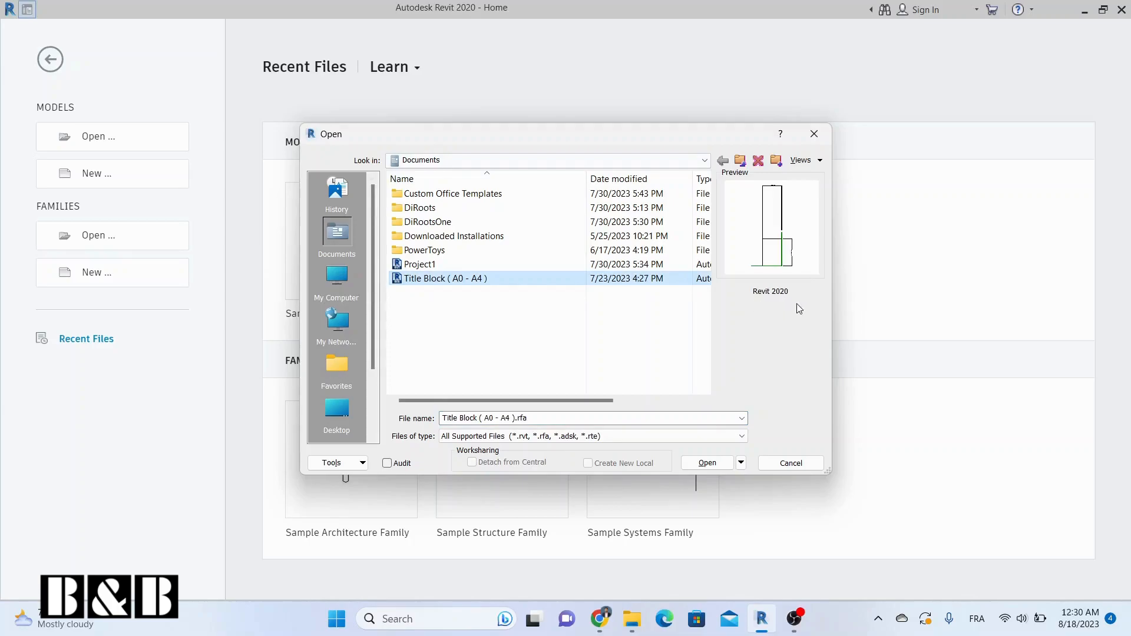
Step: Preview Project1, browse to the Revit folder's kitchen island family, then close the dialog
{"action": "left_click", "coordinate": [421, 264]}
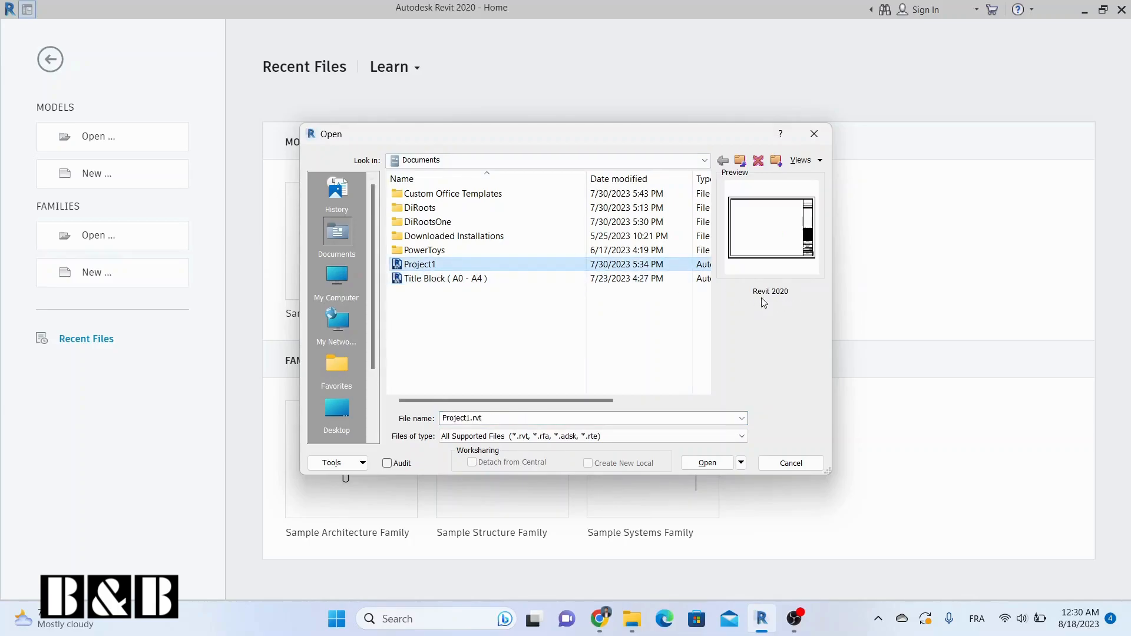
{"action": "left_click", "coordinate": [704, 161]}
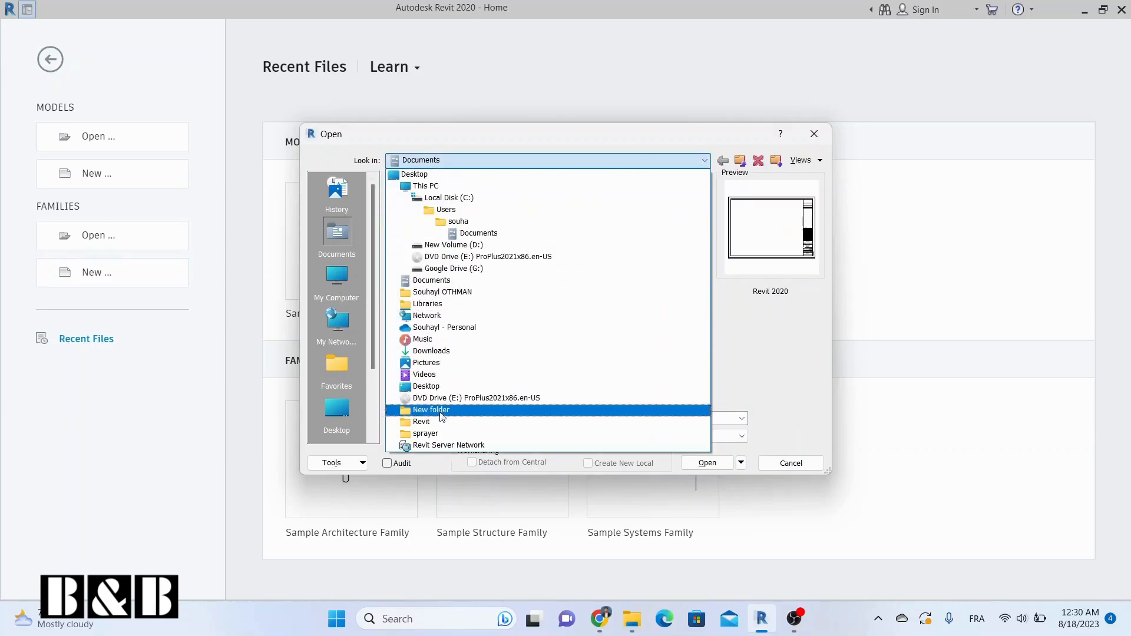
{"action": "double_click", "coordinate": [421, 421]}
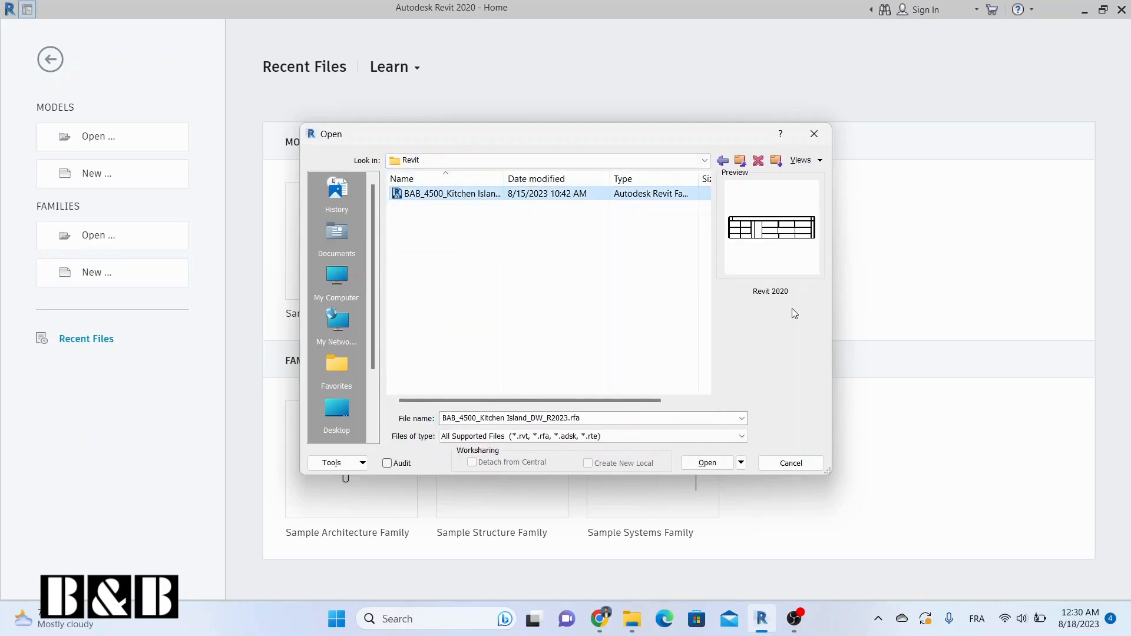
{"action": "mouse_move", "coordinate": [770, 302]}
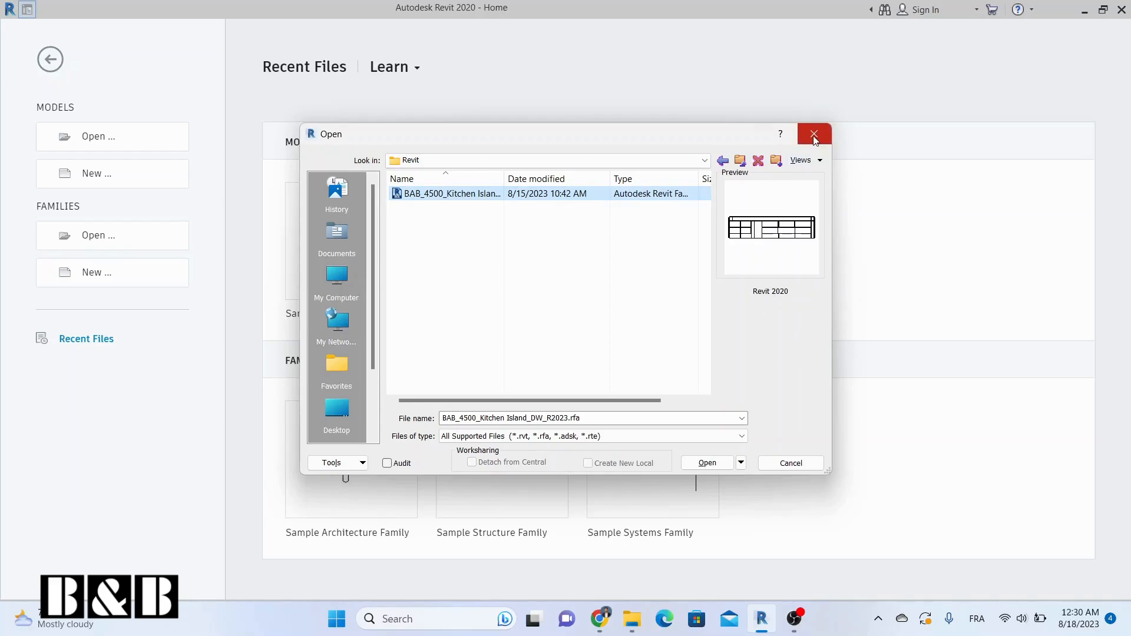
{"action": "mouse_move", "coordinate": [814, 135]}
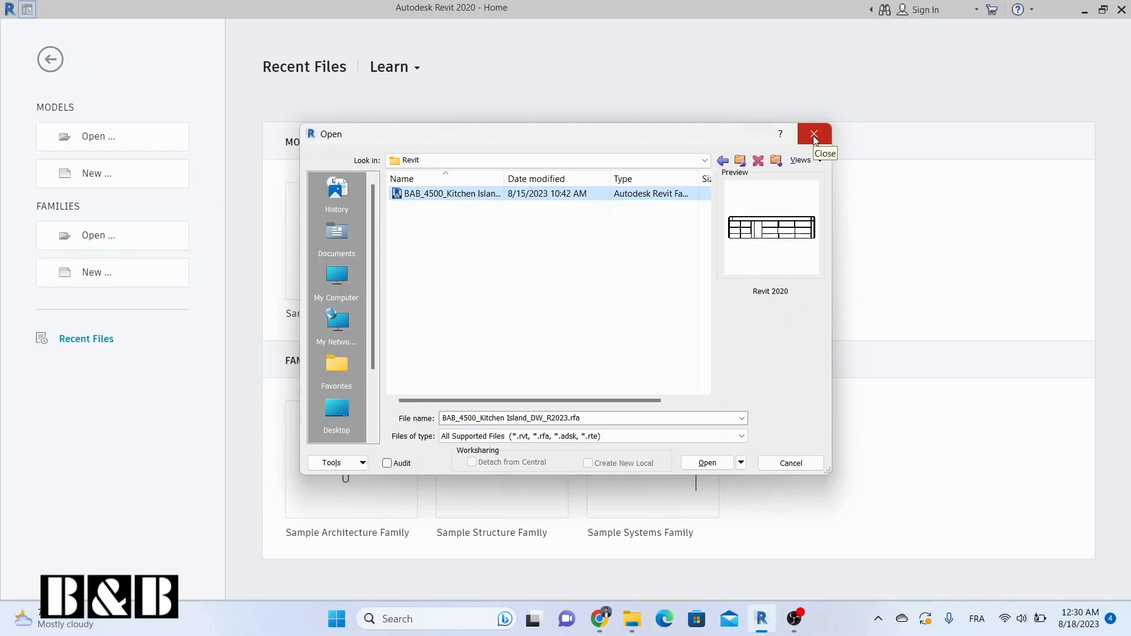
{"action": "left_click", "coordinate": [814, 134]}
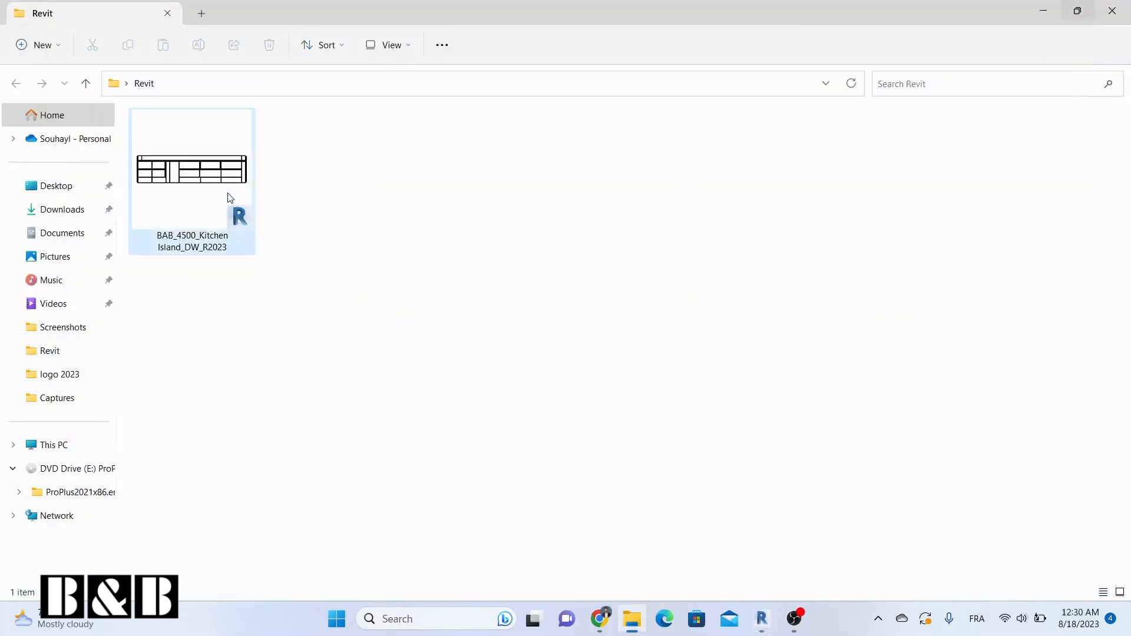
Step: Open the kitchen island .rfa file with Bloc-notes via Open with > Choose another app
{"action": "left_click", "coordinate": [192, 173]}
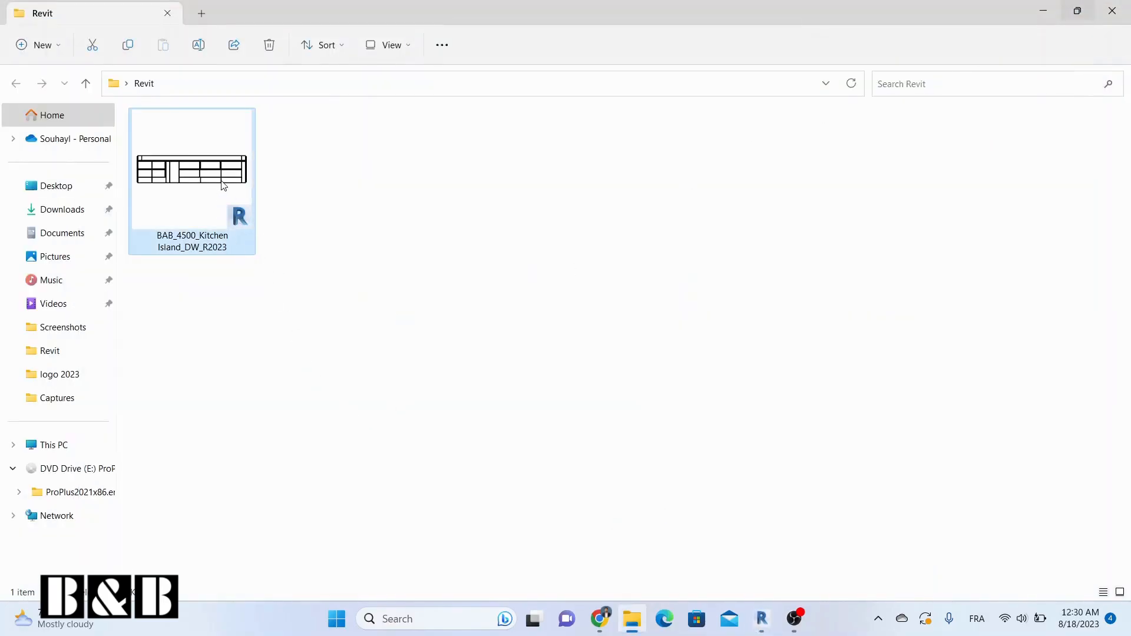
{"action": "right_click", "coordinate": [192, 169]}
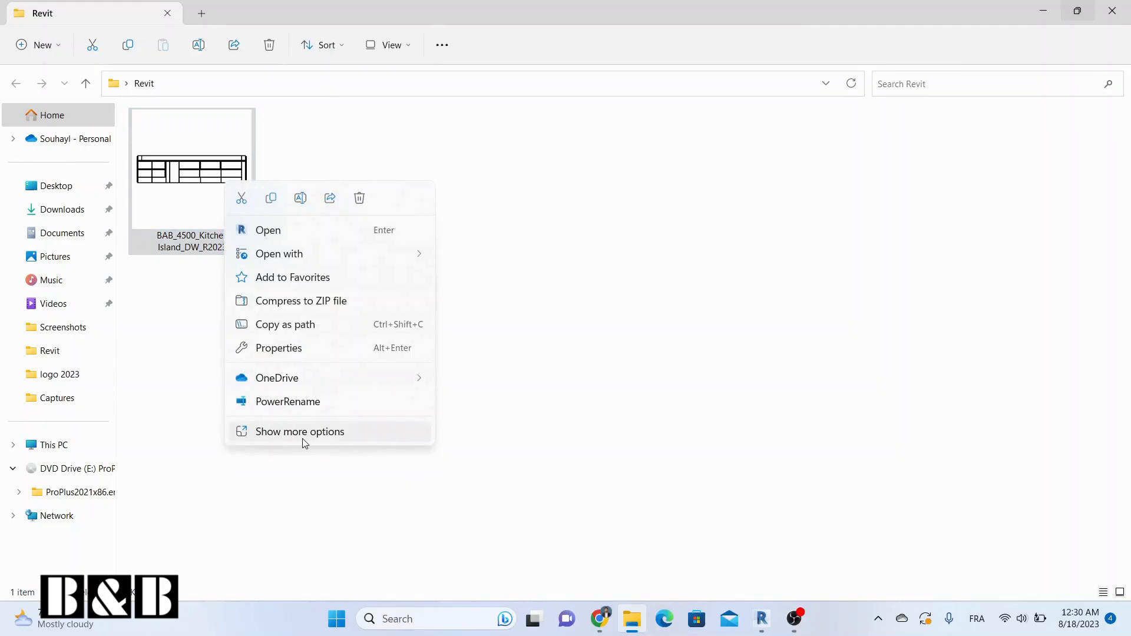
{"action": "left_click", "coordinate": [299, 432]}
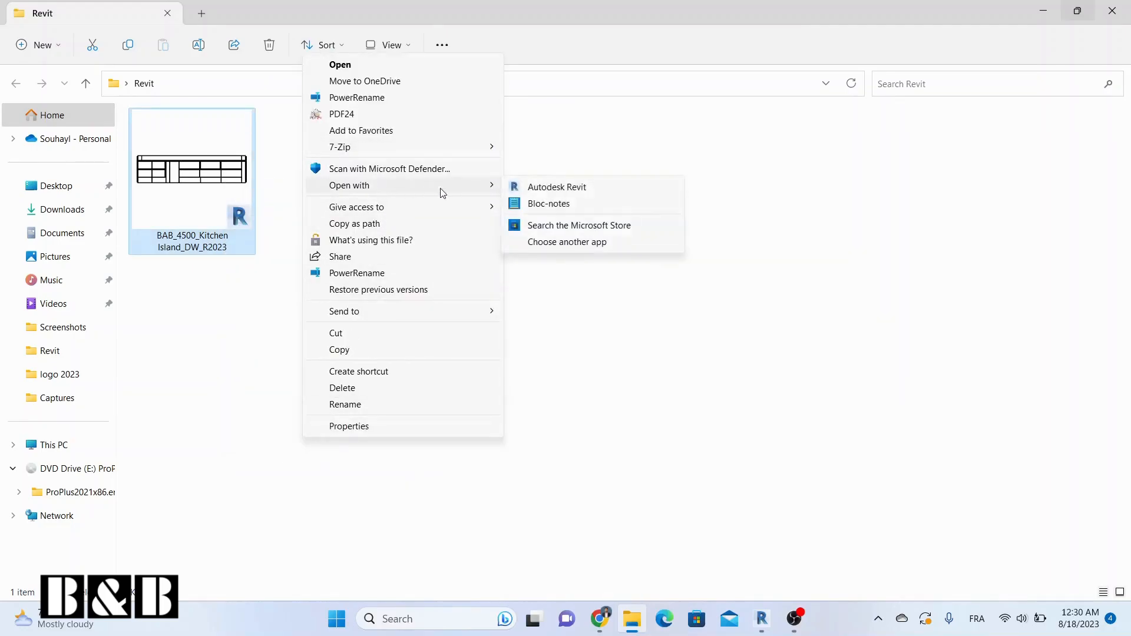
{"action": "left_click", "coordinate": [565, 271]}
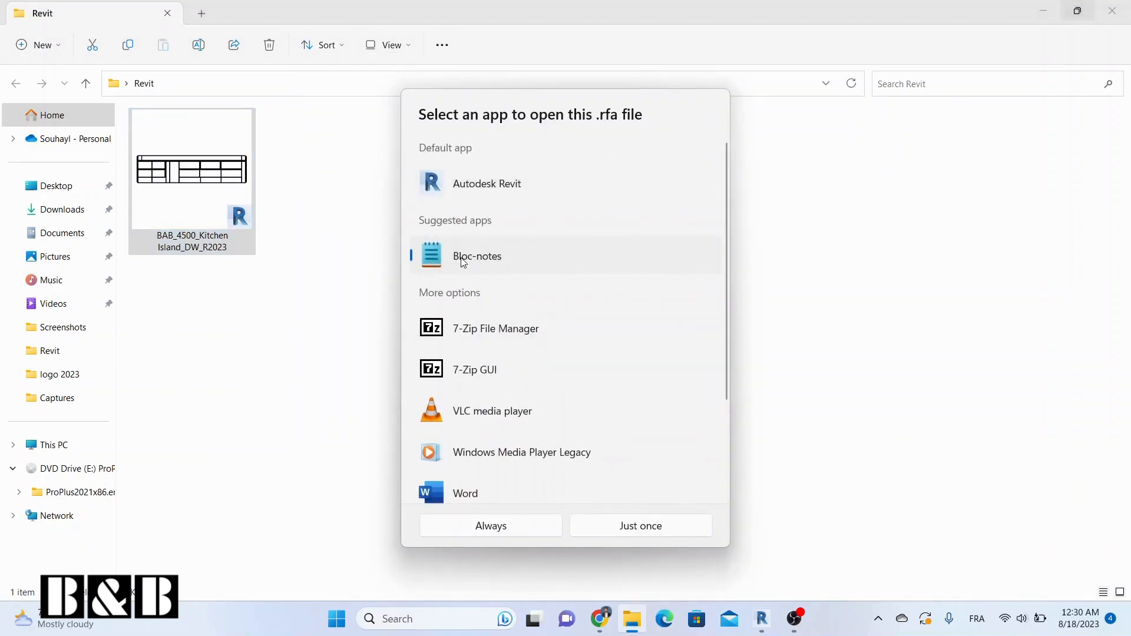
{"action": "left_click", "coordinate": [639, 525]}
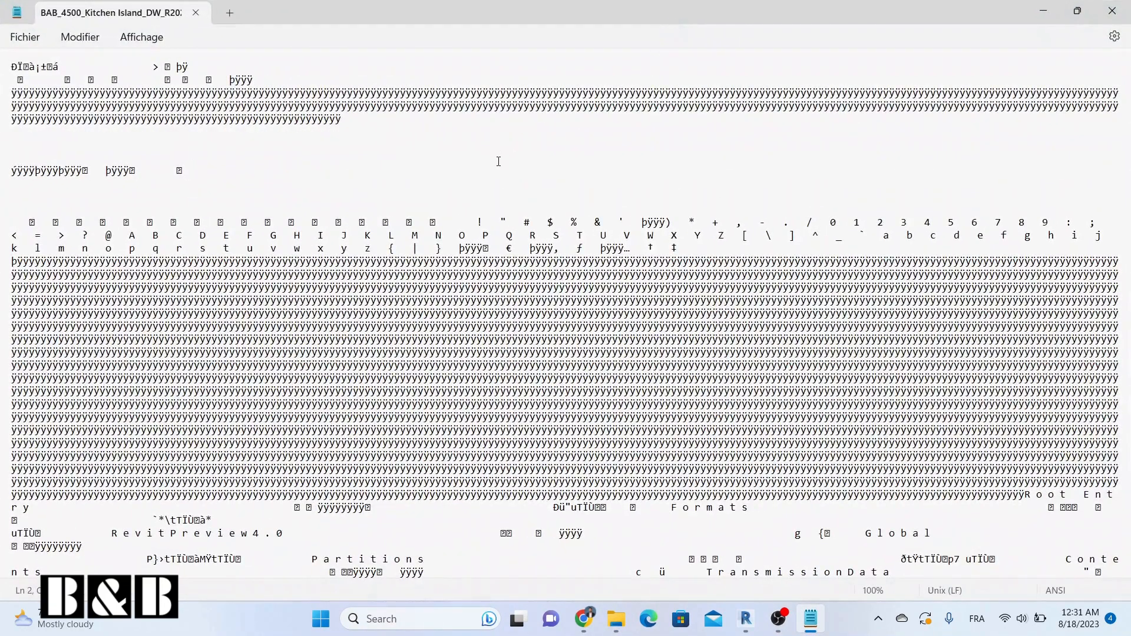
Step: Search the family file's text for 'Buil' with Ctrl+F
{"action": "key", "text": "Ctrl+f"}
{"action": "type", "text": "B"}
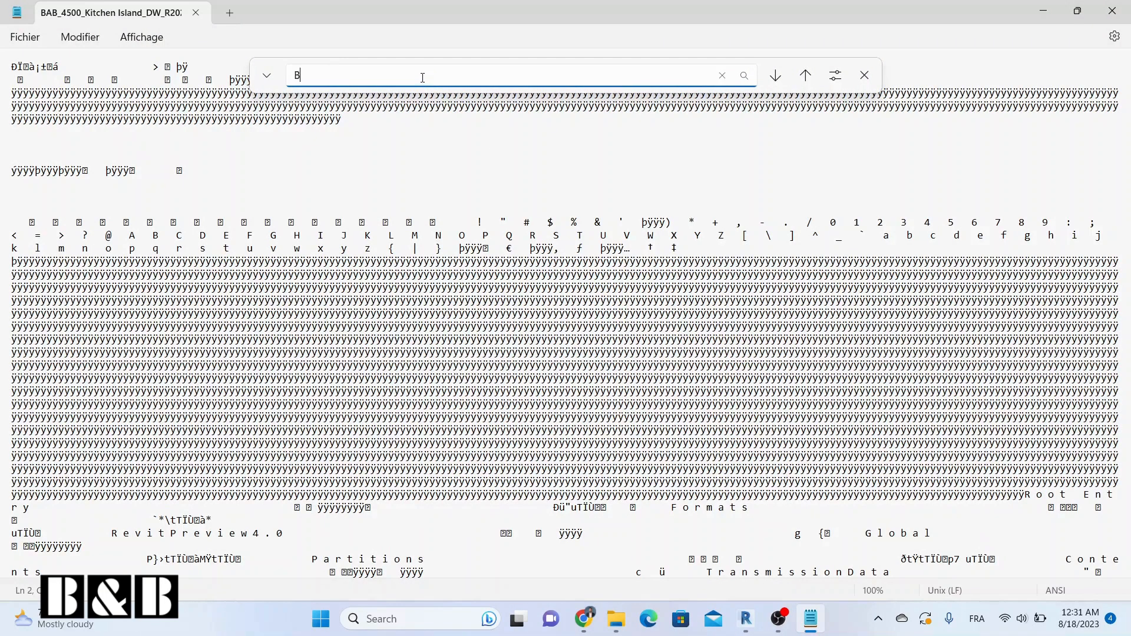
{"action": "type", "text": "uil"}
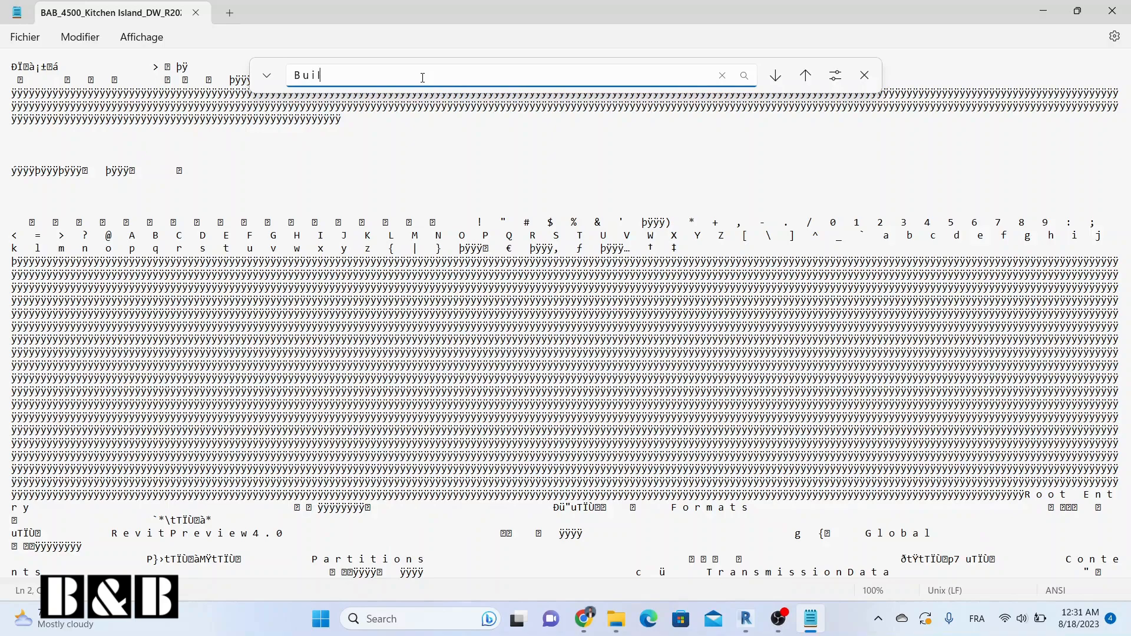